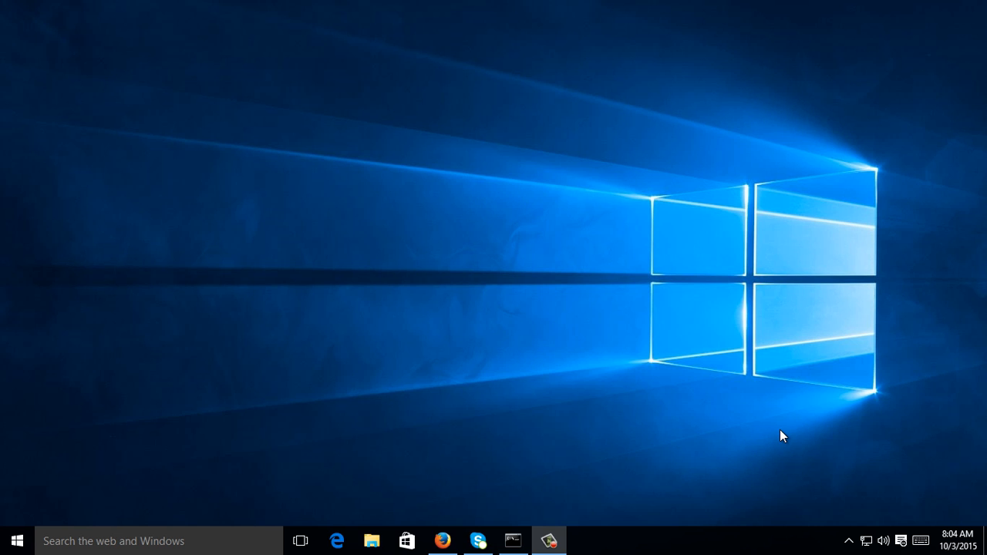
{"action": "mouse_move", "coordinate": [737, 458]}
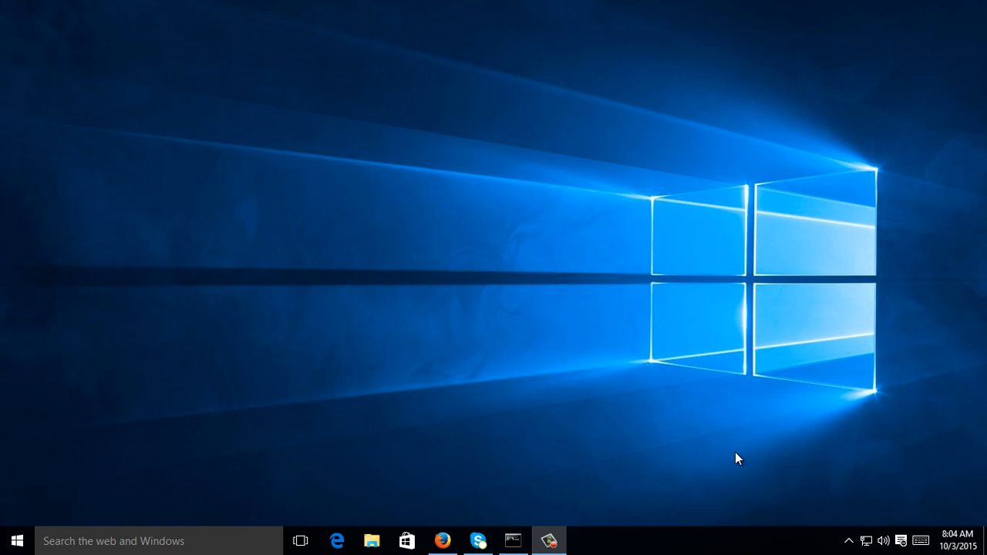
{"action": "mouse_move", "coordinate": [739, 492]}
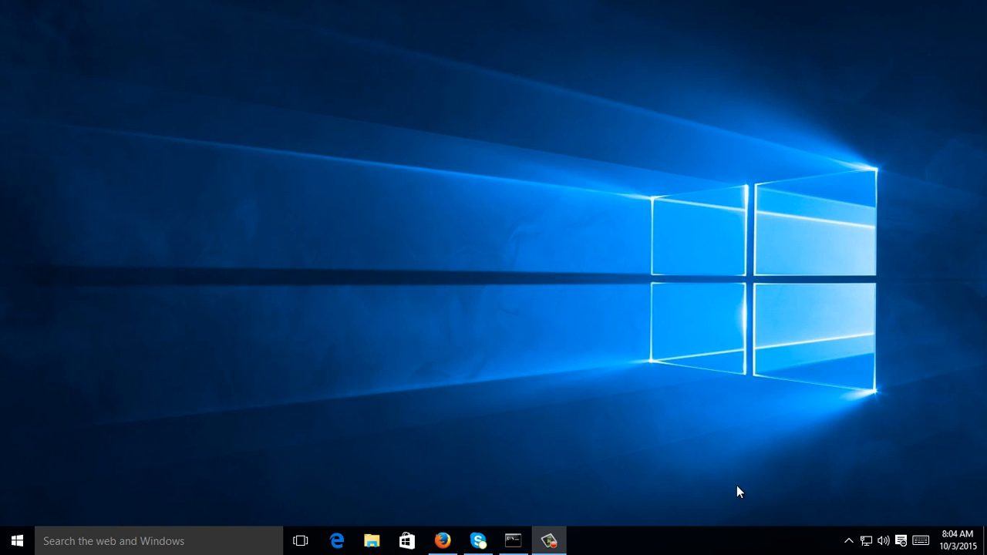
{"action": "mouse_move", "coordinate": [89, 540]}
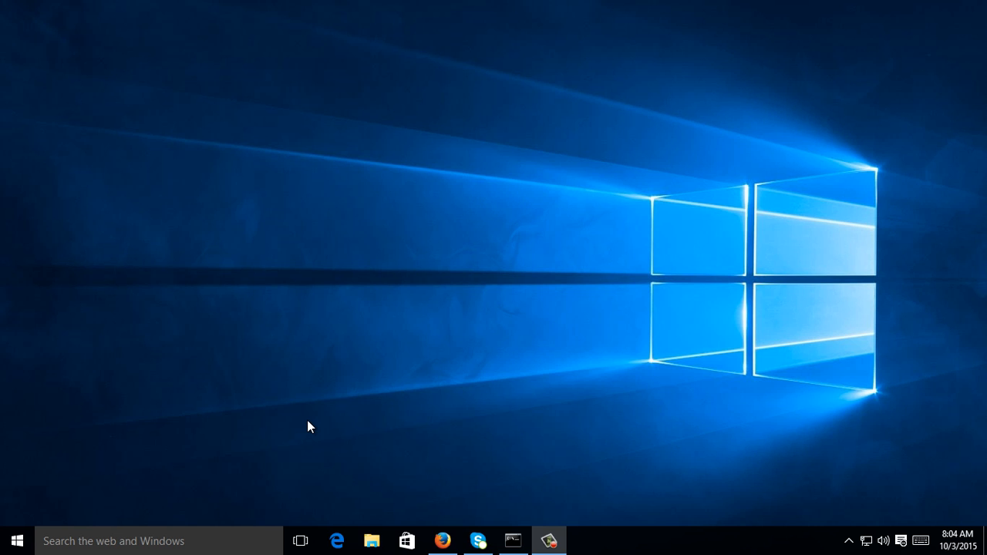
{"action": "mouse_move", "coordinate": [28, 505]}
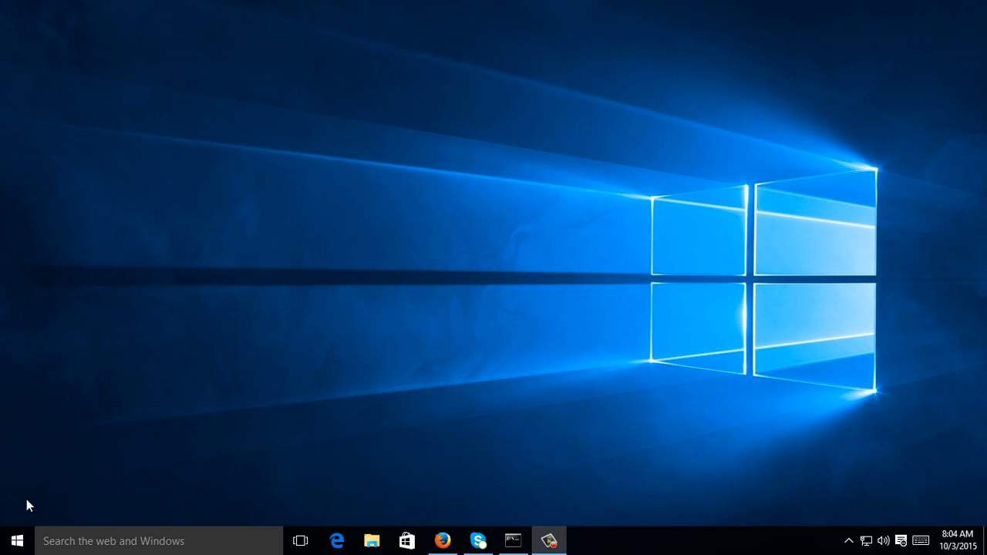
Launch File Explorer from the Start right-click menu and reach C:\Windows\SystemApps, selecting Microsoft.Windows.Cortana
{"action": "right_click", "coordinate": [17, 539]}
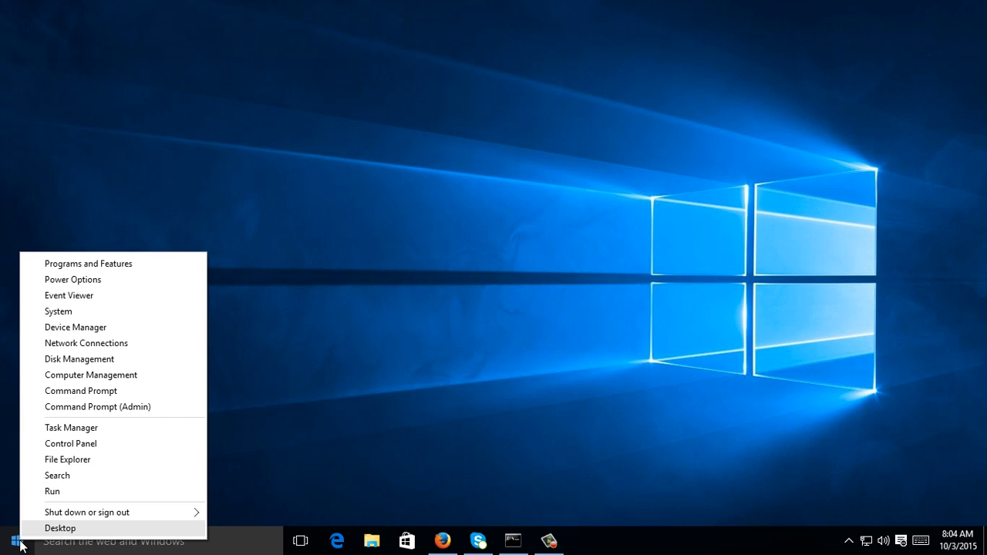
{"action": "mouse_move", "coordinate": [86, 342]}
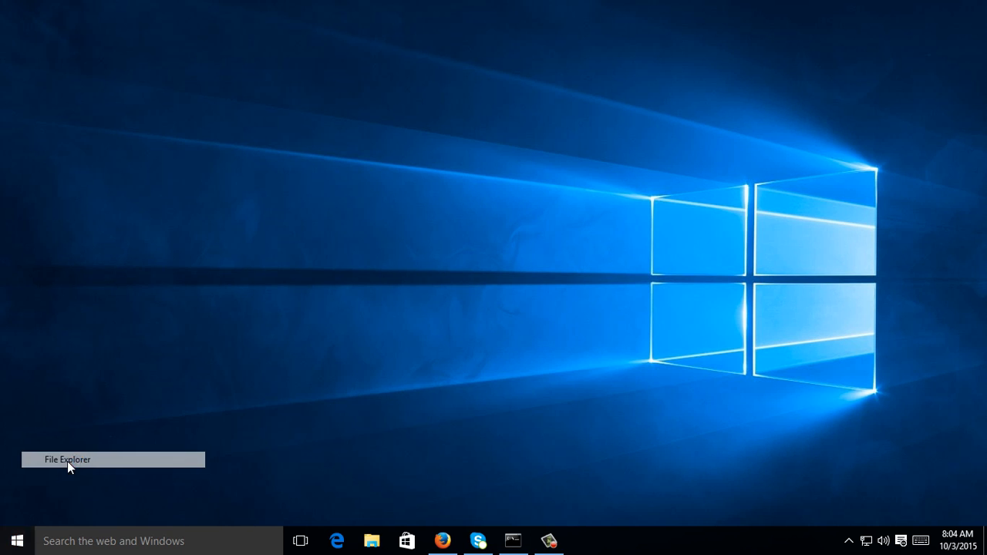
{"action": "left_click", "coordinate": [371, 540]}
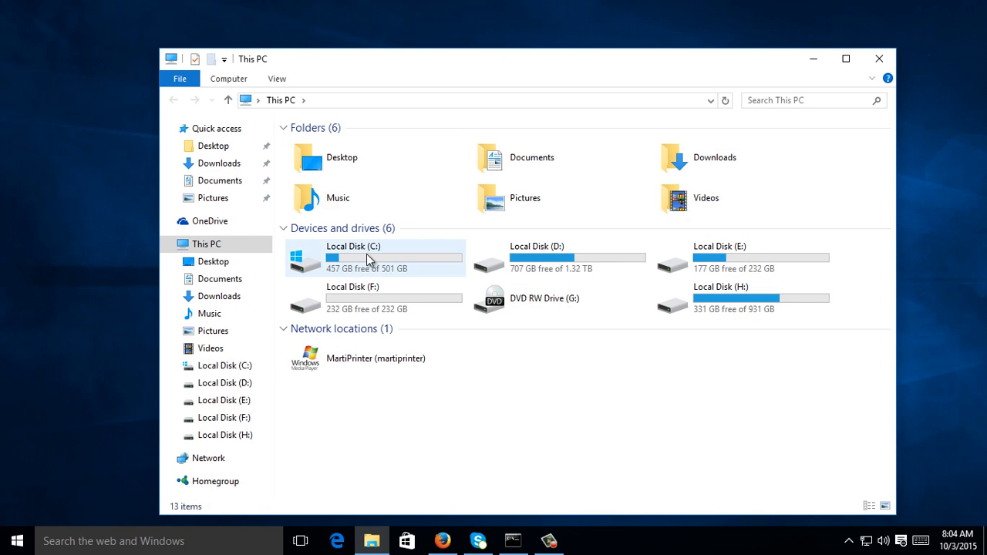
{"action": "double_click", "coordinate": [354, 256]}
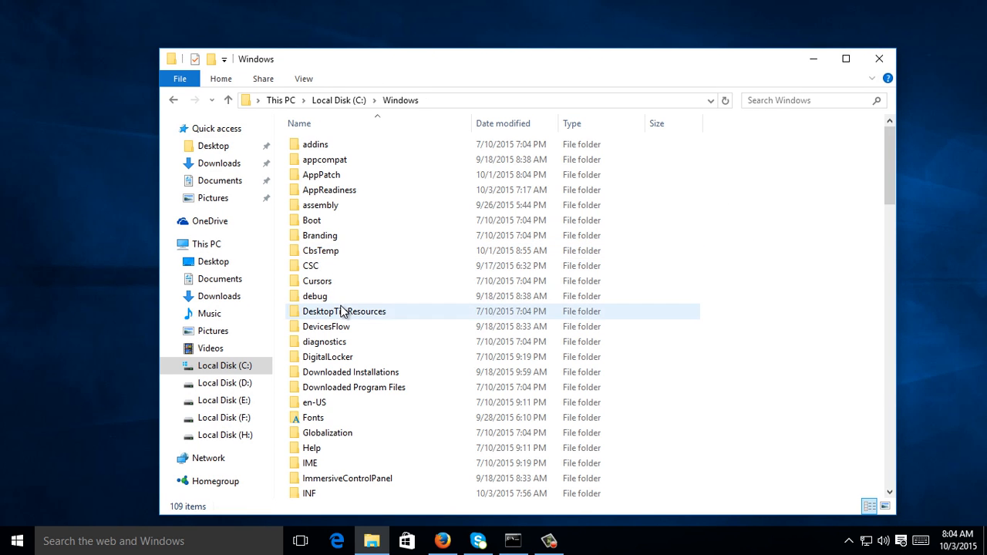
{"action": "left_click", "coordinate": [321, 322]}
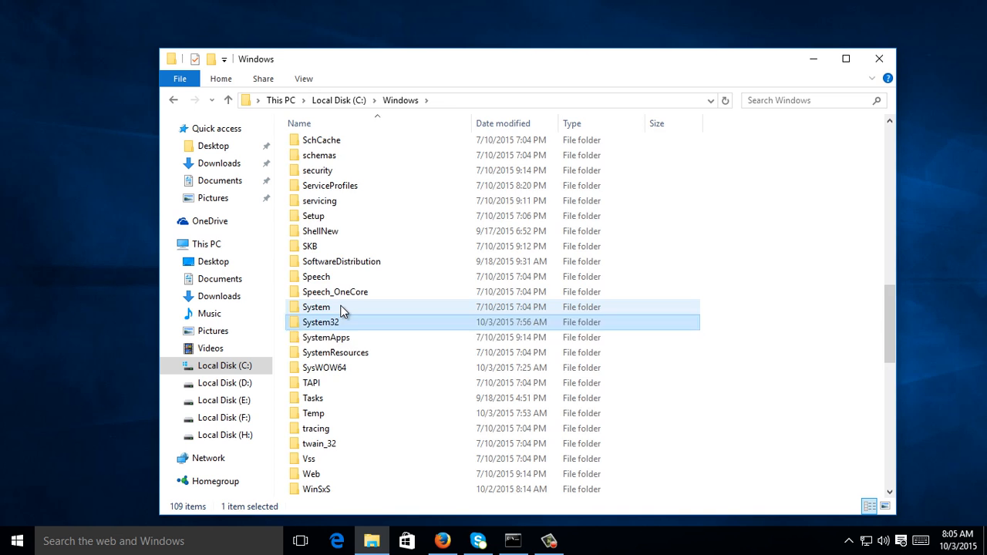
{"action": "double_click", "coordinate": [325, 336]}
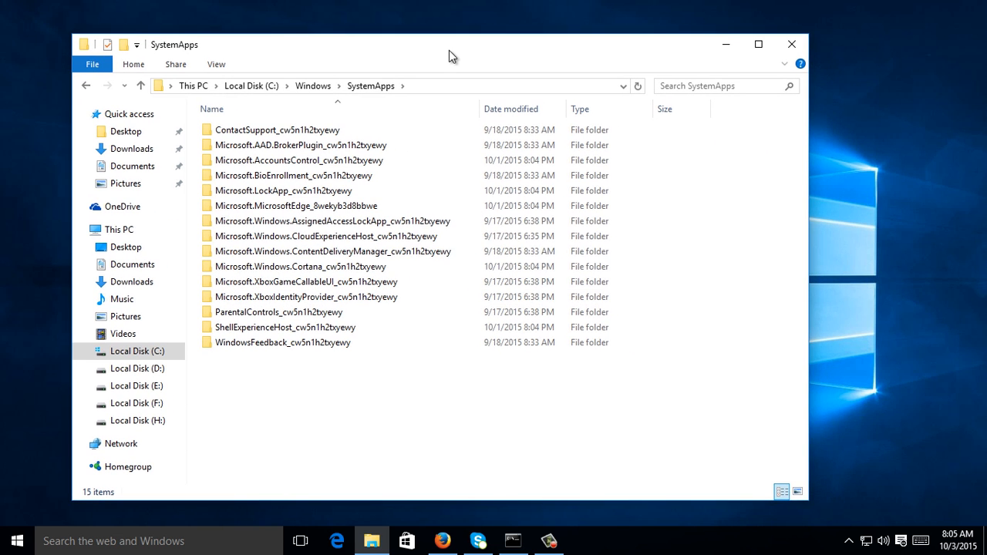
{"action": "mouse_move", "coordinate": [300, 265]}
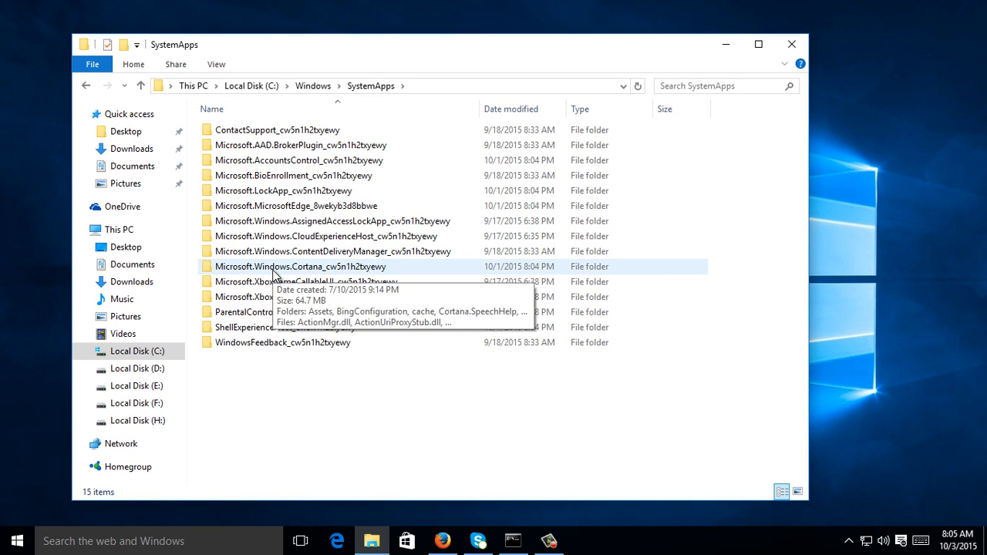
{"action": "left_click", "coordinate": [301, 265]}
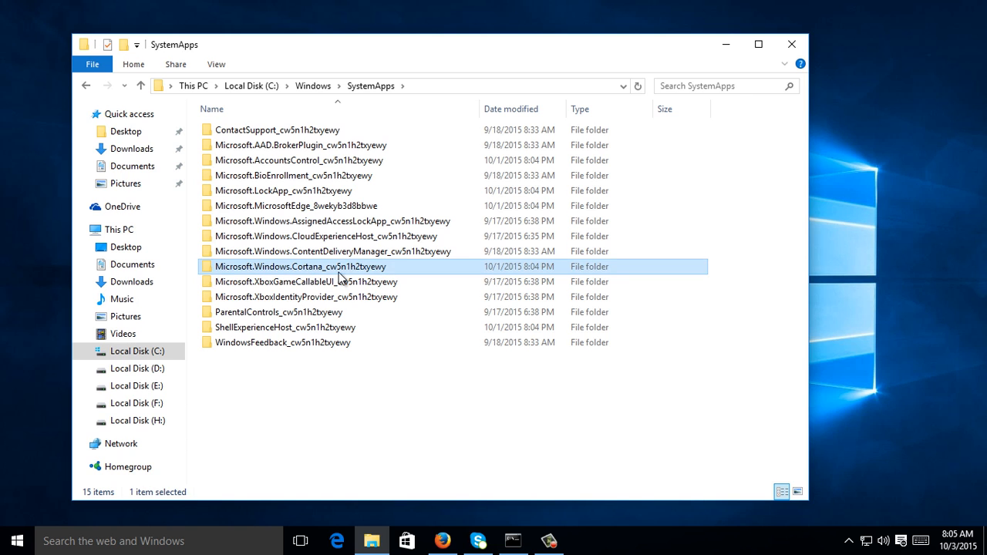
{"action": "mouse_move", "coordinate": [478, 107]}
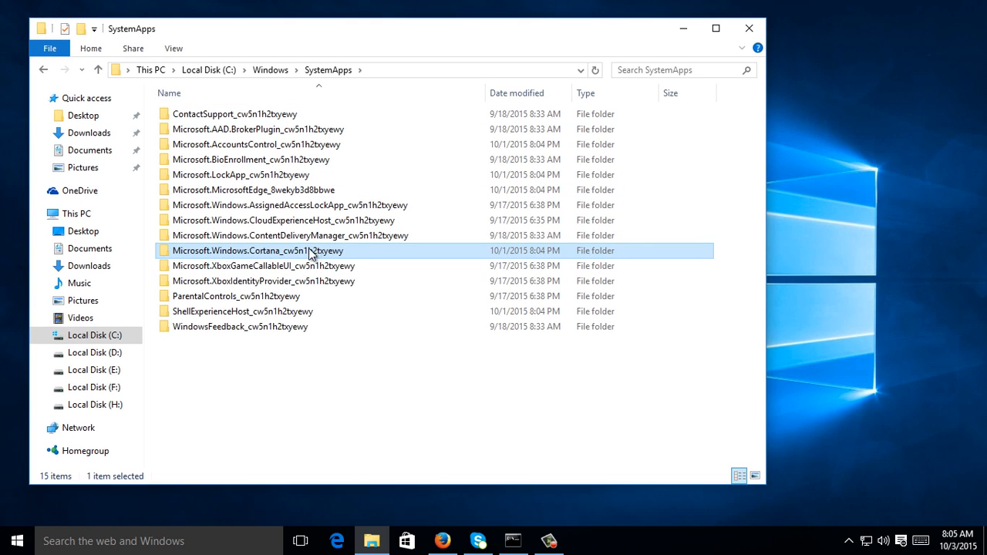
{"action": "mouse_move", "coordinate": [321, 254]}
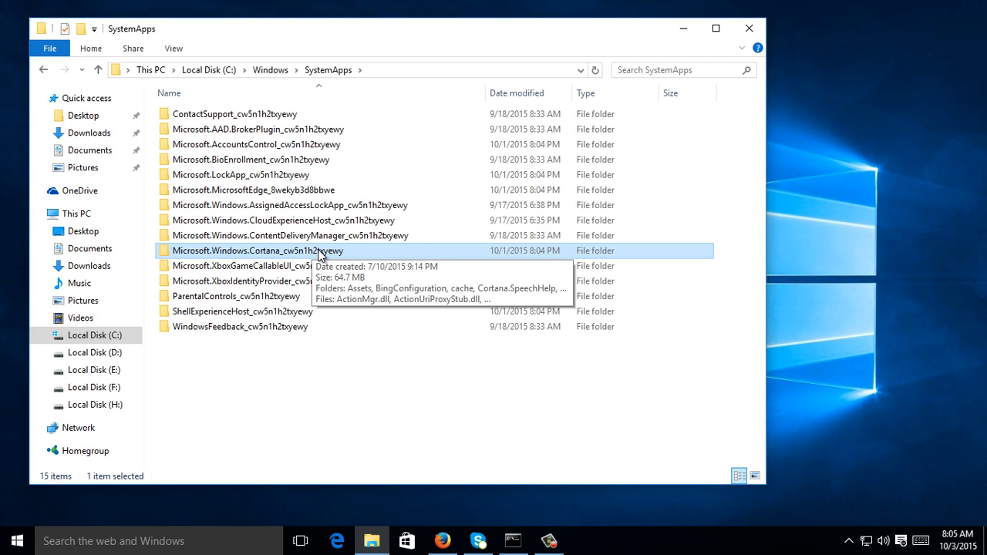
{"action": "mouse_move", "coordinate": [753, 123]}
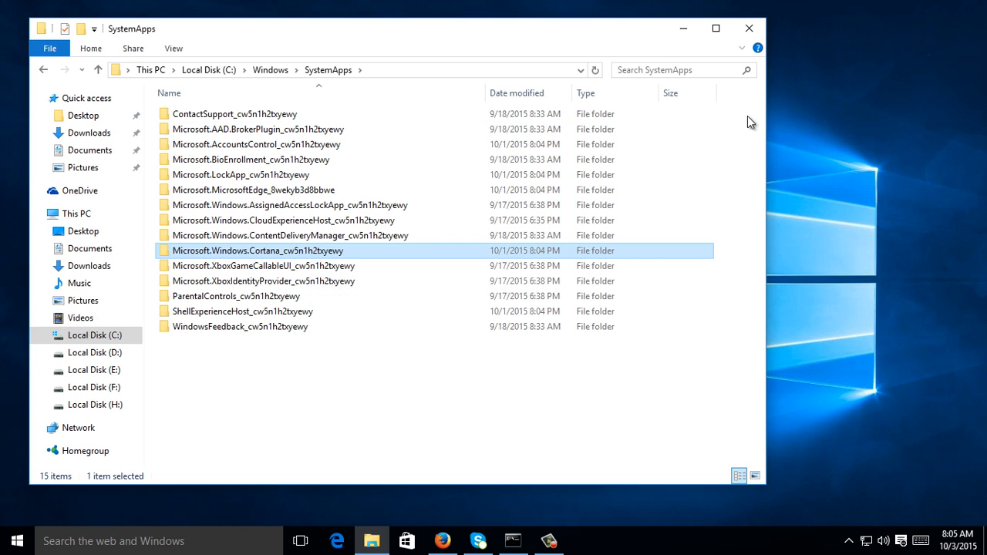
{"action": "mouse_move", "coordinate": [870, 88]}
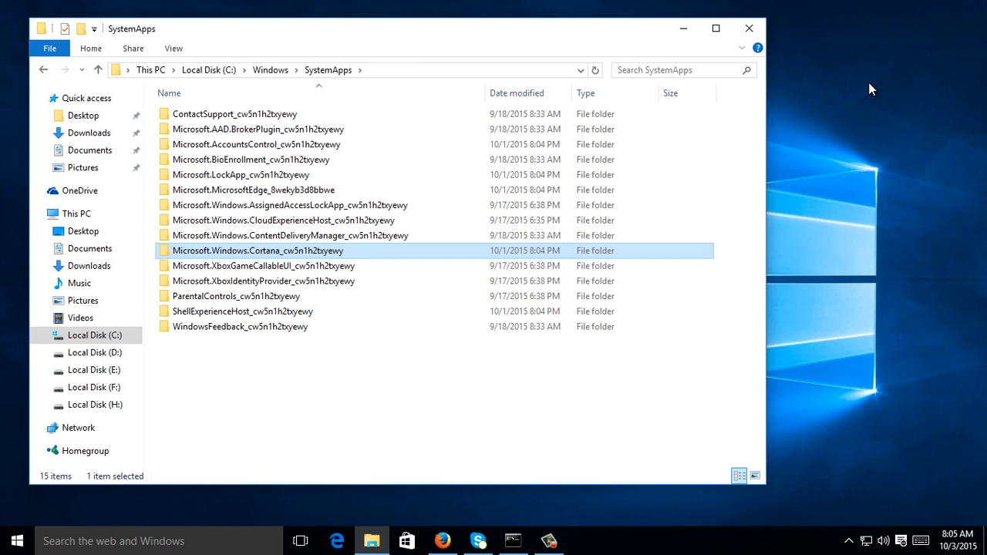
{"action": "mouse_move", "coordinate": [15, 540]}
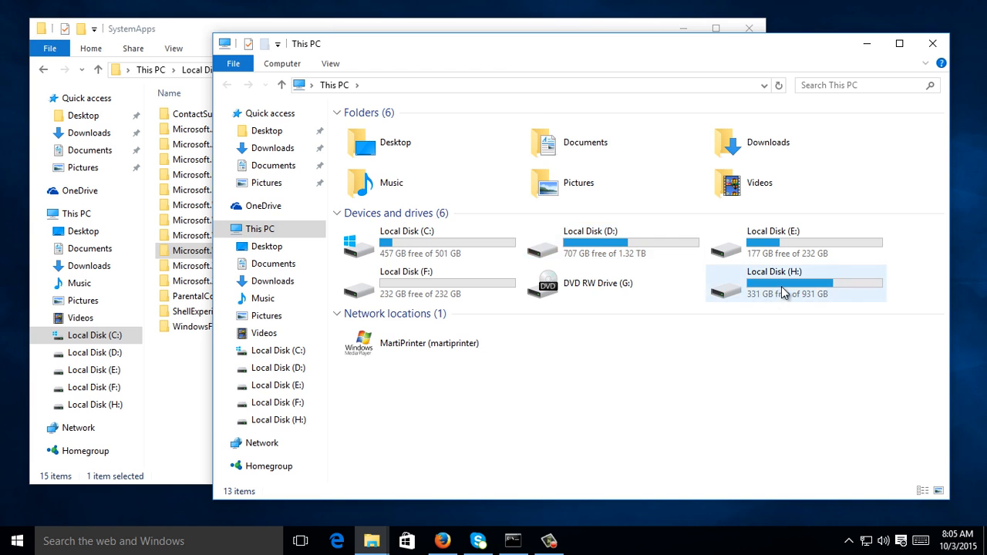
Browse Local Disk (H:) through SOFTWARES > Operating System to the Windows 10 RTM folder
{"action": "double_click", "coordinate": [774, 284]}
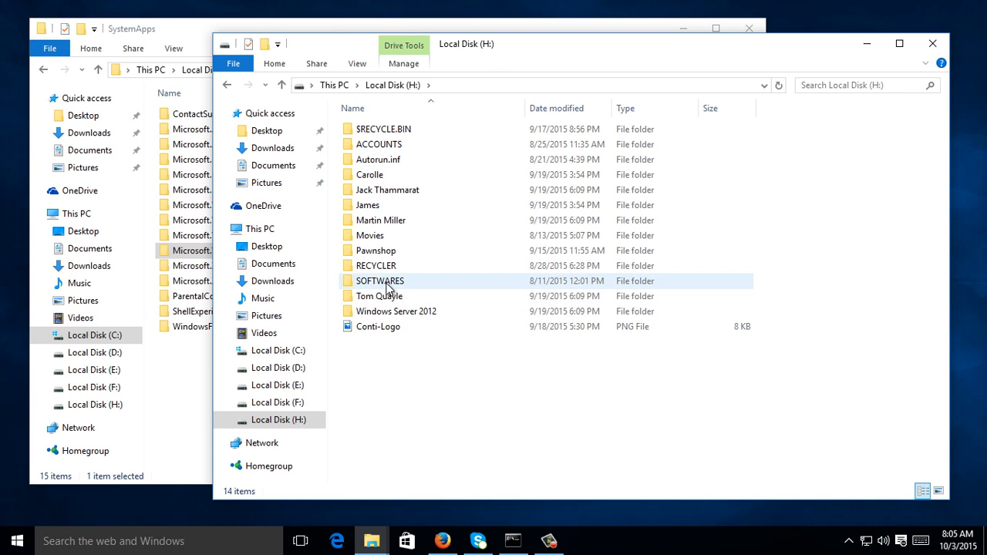
{"action": "double_click", "coordinate": [379, 281]}
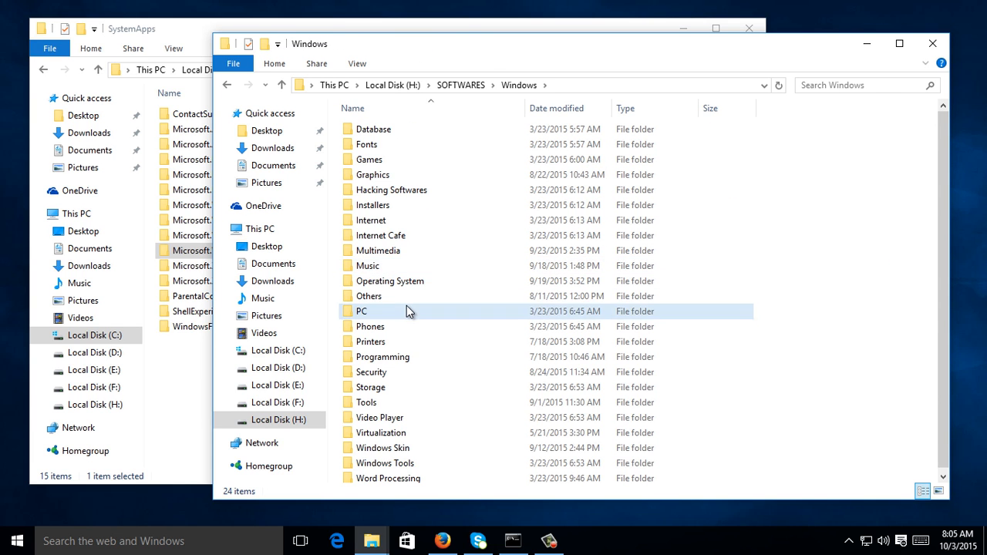
{"action": "double_click", "coordinate": [390, 281]}
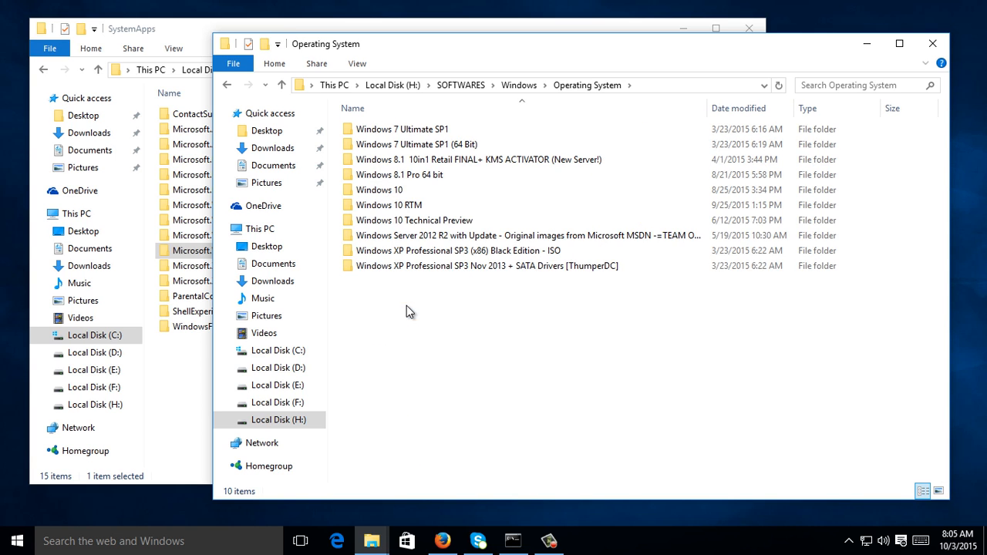
{"action": "mouse_move", "coordinate": [389, 204]}
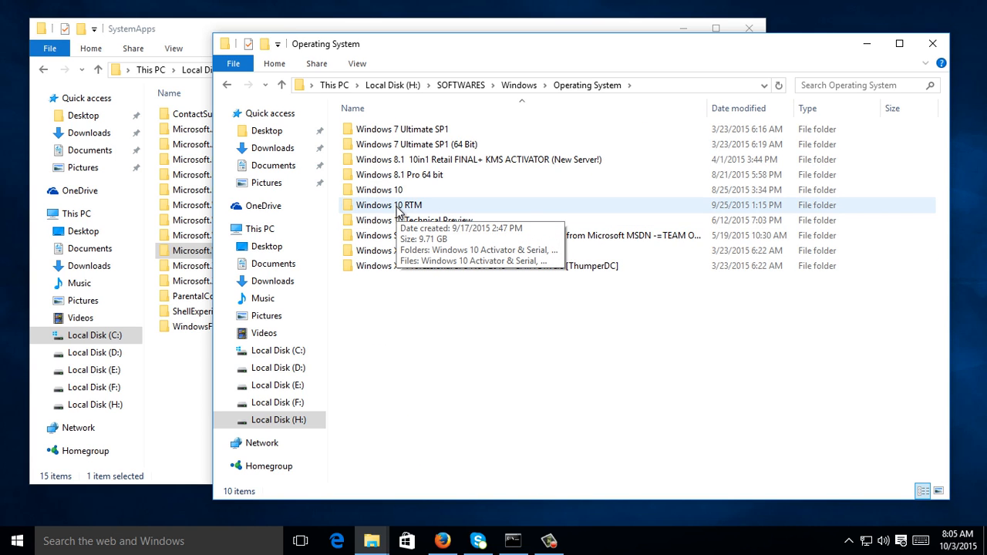
{"action": "double_click", "coordinate": [389, 204]}
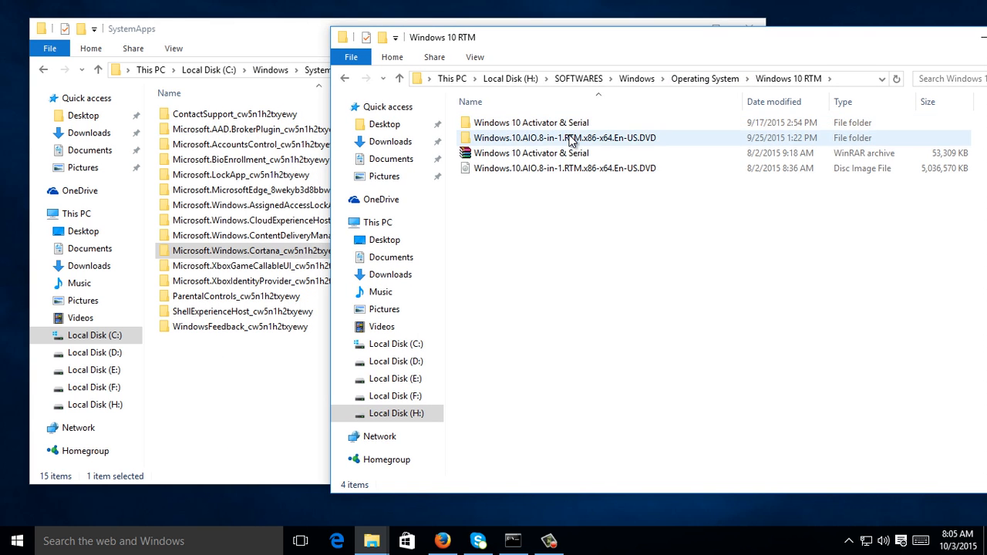
Reach the extracted Windows 10 DVD's sources folder and bring up actions for install.wim
{"action": "double_click", "coordinate": [564, 138]}
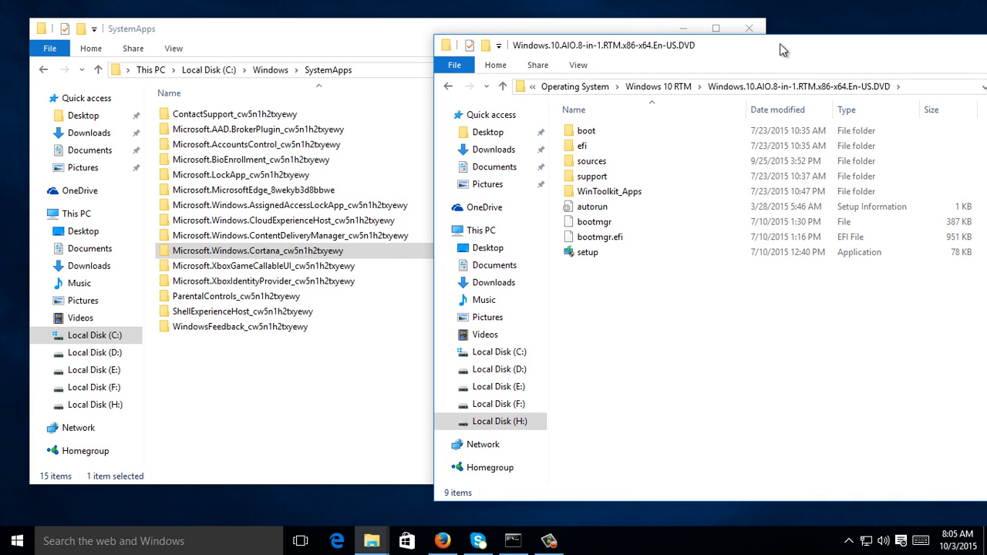
{"action": "left_click", "coordinate": [592, 161]}
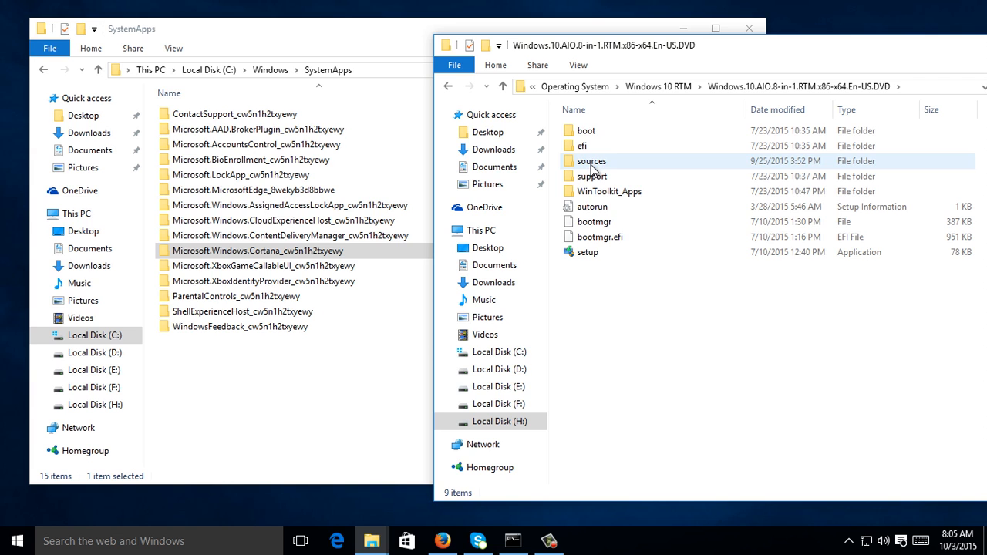
{"action": "double_click", "coordinate": [592, 160]}
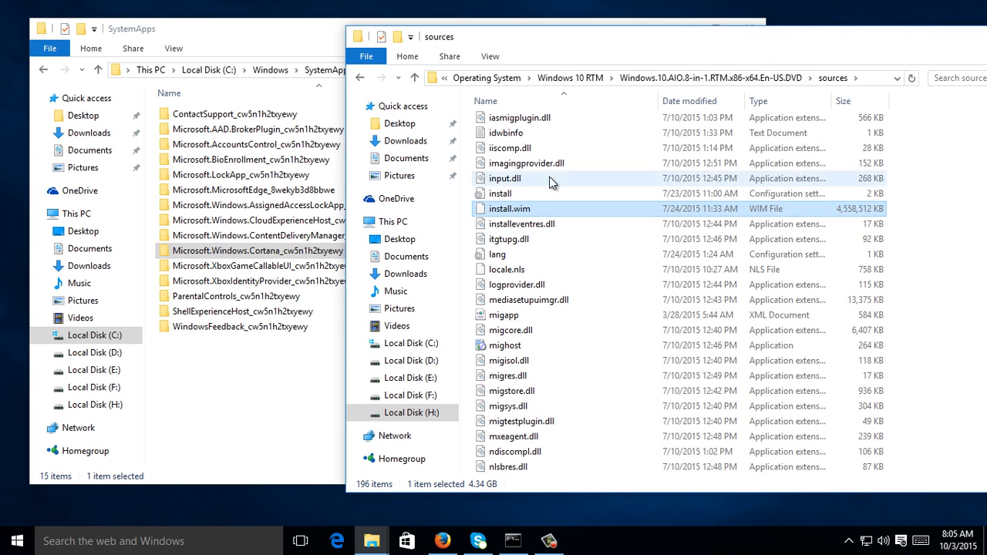
{"action": "mouse_move", "coordinate": [563, 231]}
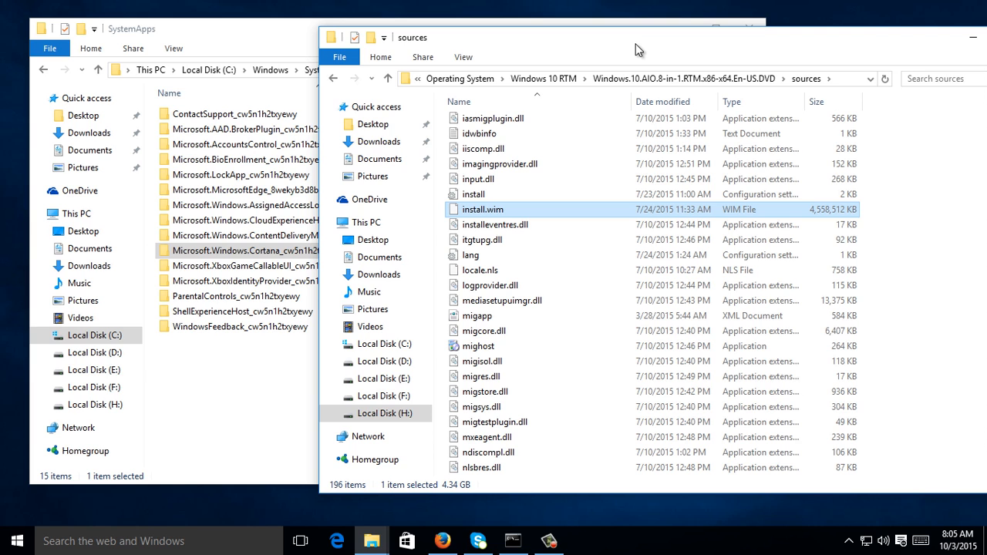
{"action": "mouse_move", "coordinate": [534, 212]}
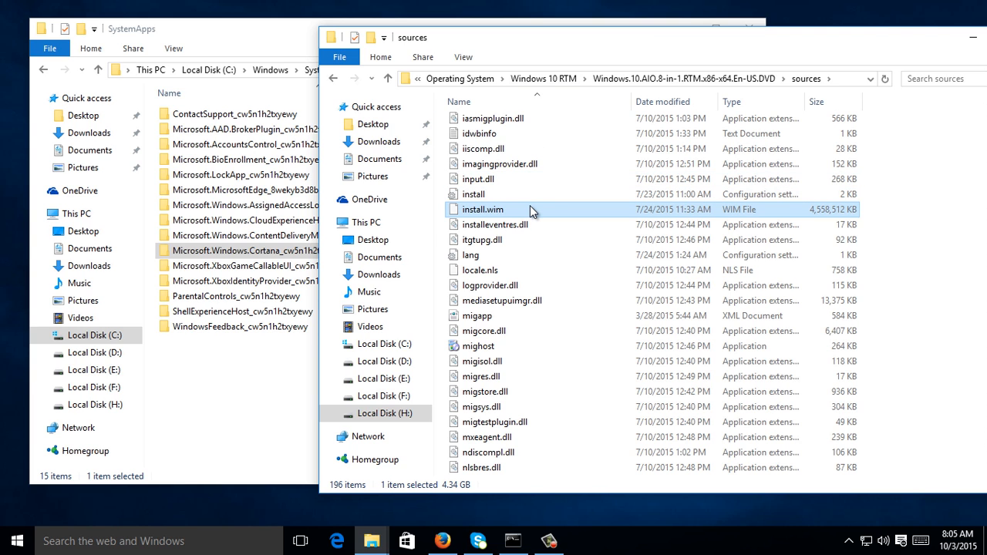
{"action": "right_click", "coordinate": [481, 210]}
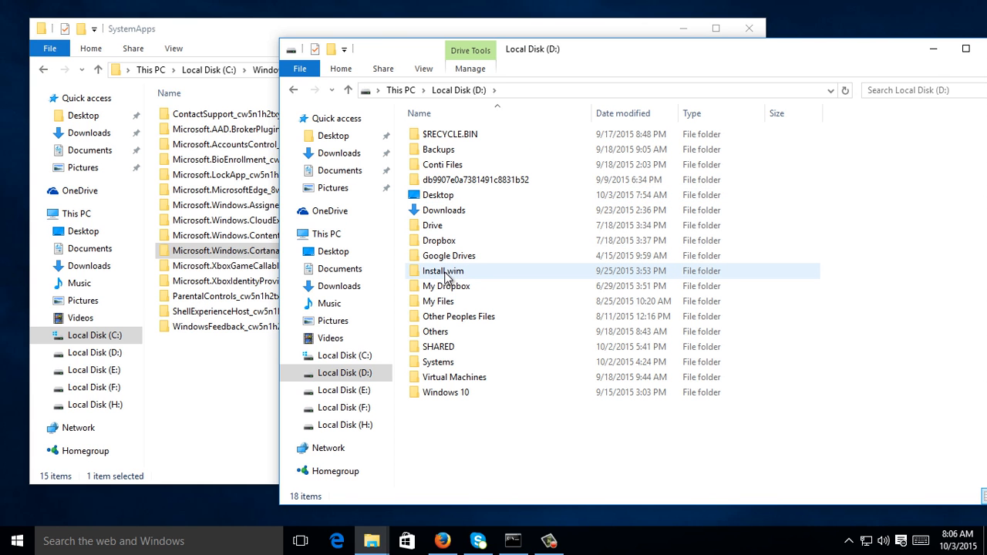
Drill into Install.wim > install > 1 > Windows > SystemApps of the extracted image
{"action": "double_click", "coordinate": [443, 271]}
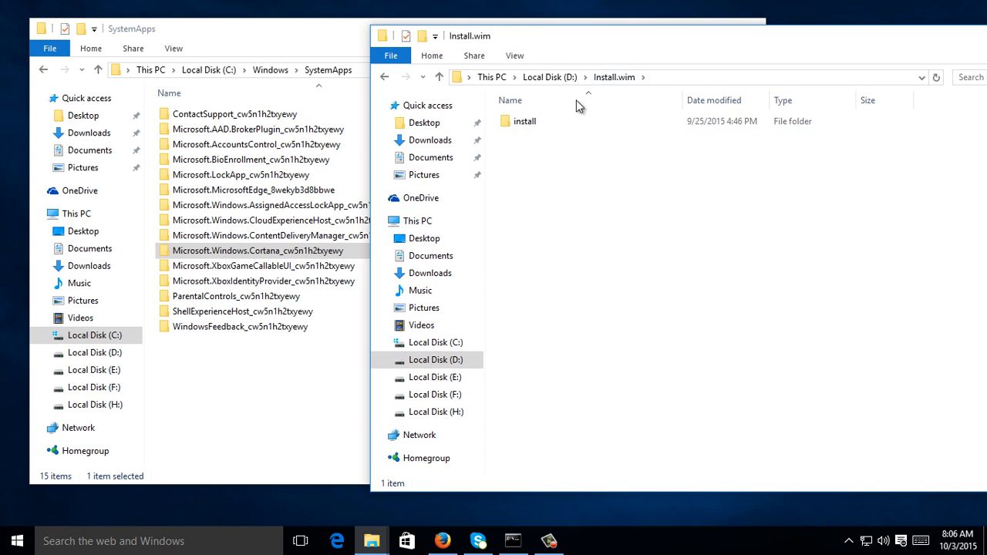
{"action": "double_click", "coordinate": [524, 120]}
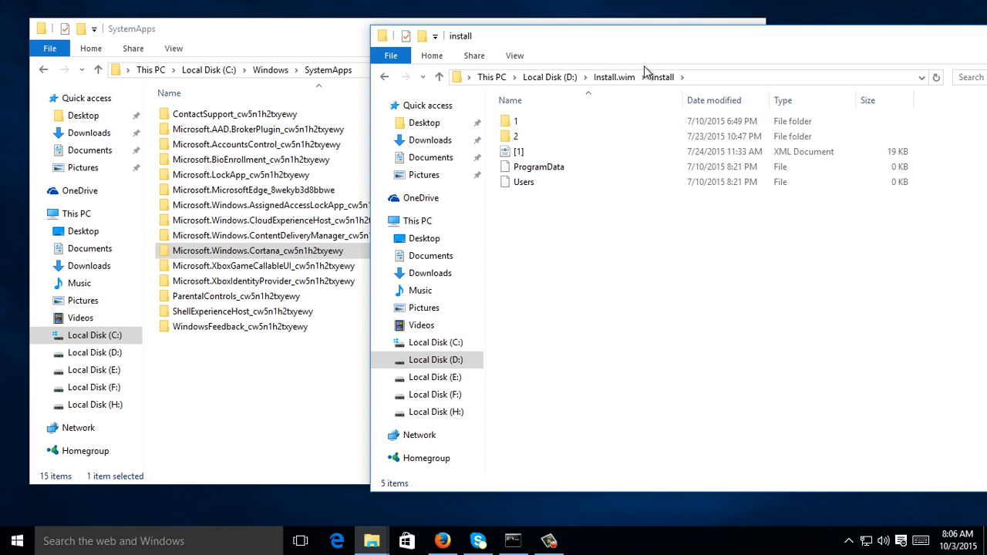
{"action": "double_click", "coordinate": [516, 121]}
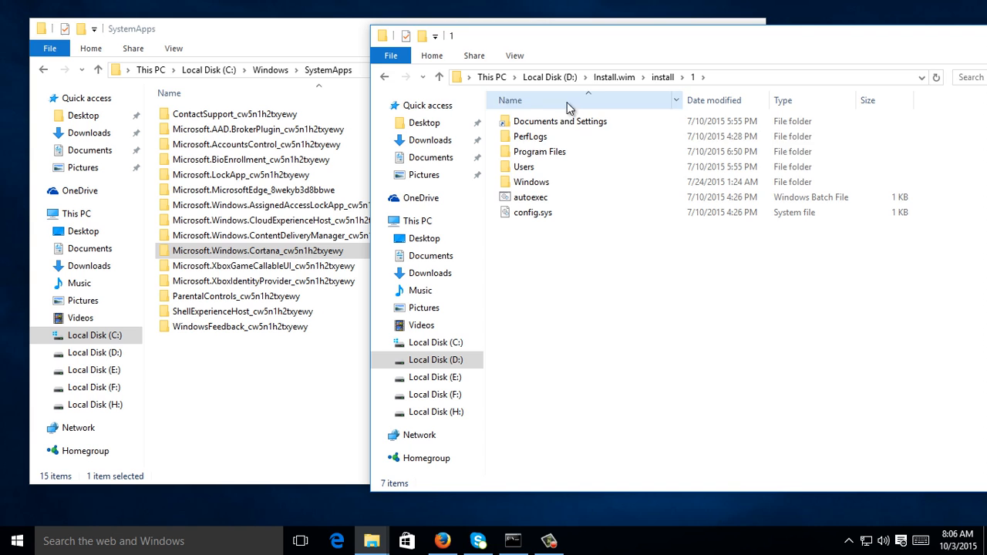
{"action": "double_click", "coordinate": [530, 182]}
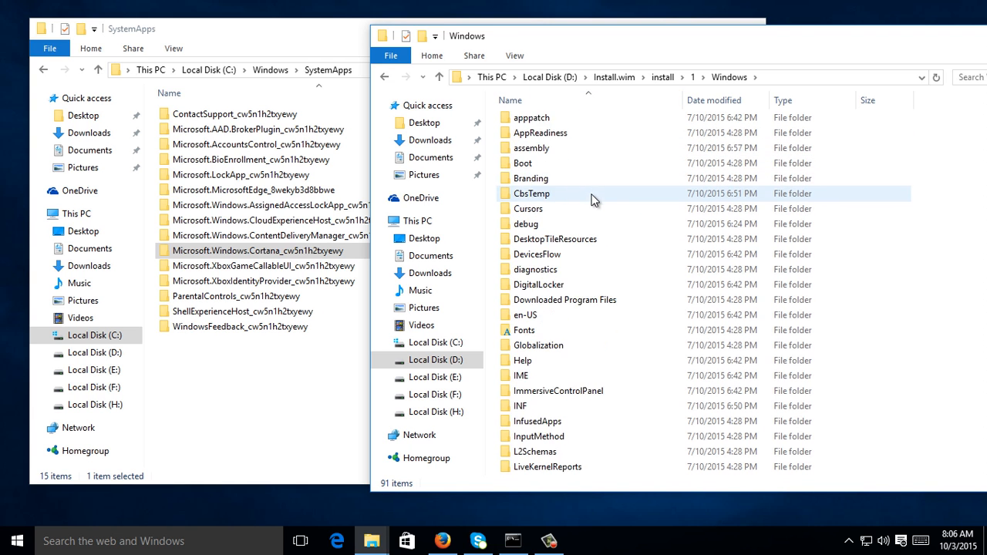
{"action": "scroll", "scroll_direction": "down", "scroll_amount": 3}
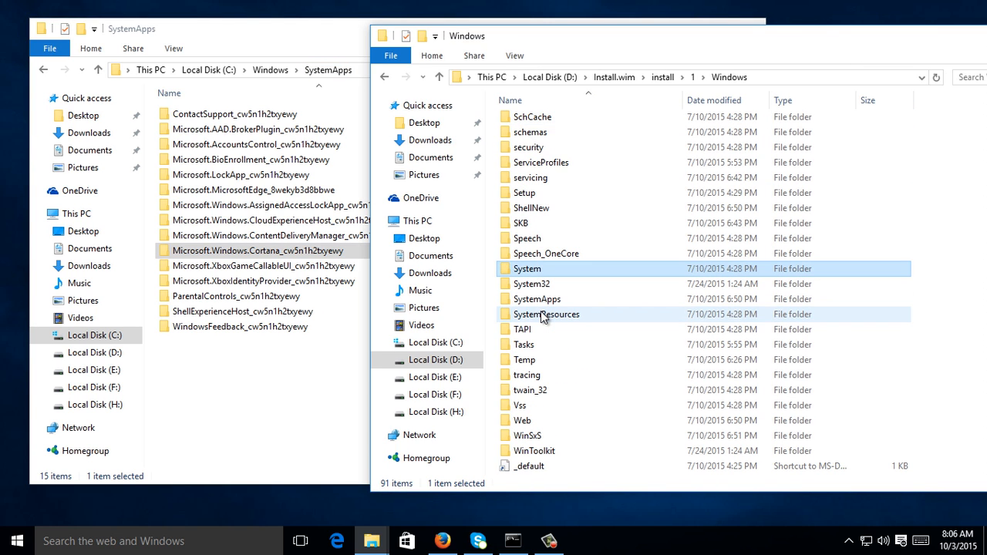
{"action": "double_click", "coordinate": [537, 299]}
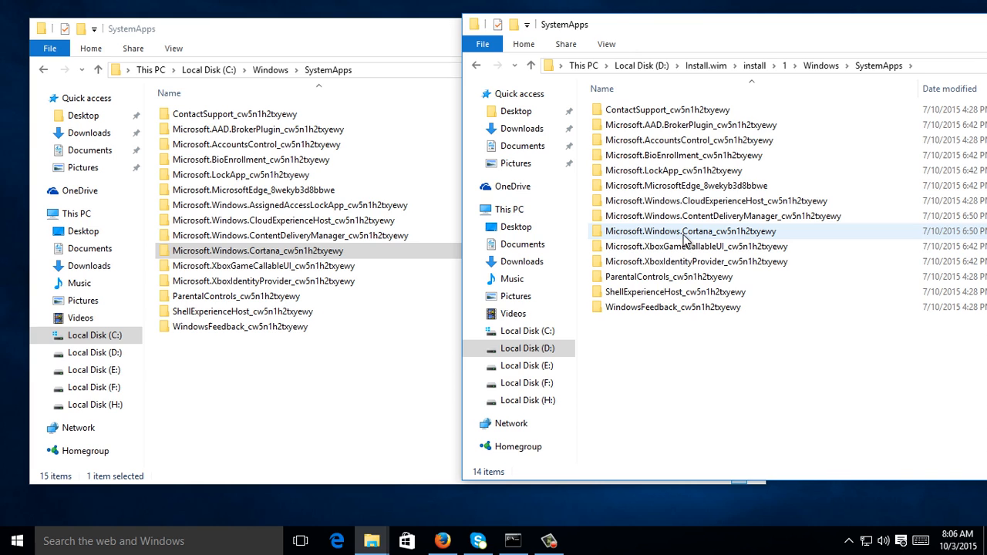
Enter the extracted Microsoft.Windows.Cortana app folder
{"action": "left_click", "coordinate": [688, 231]}
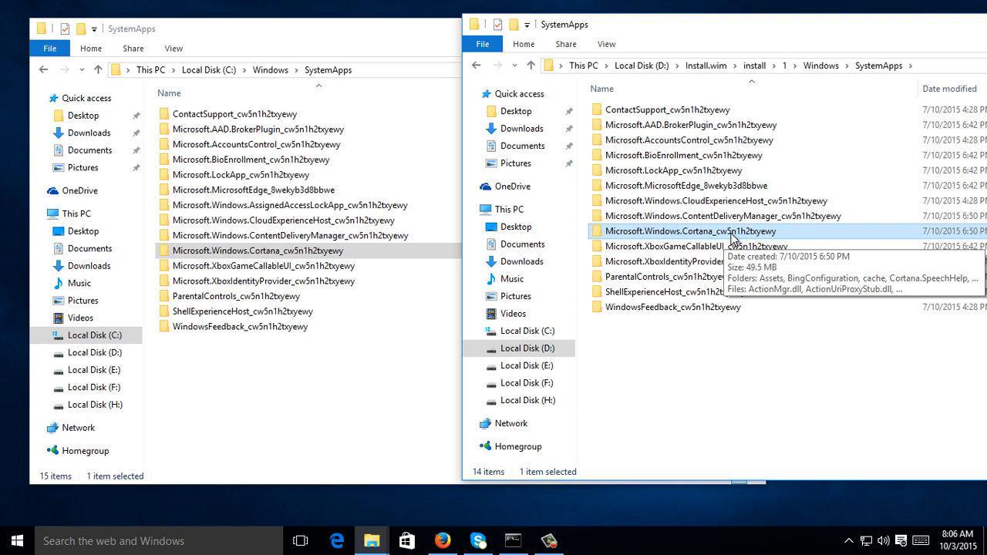
{"action": "double_click", "coordinate": [690, 231]}
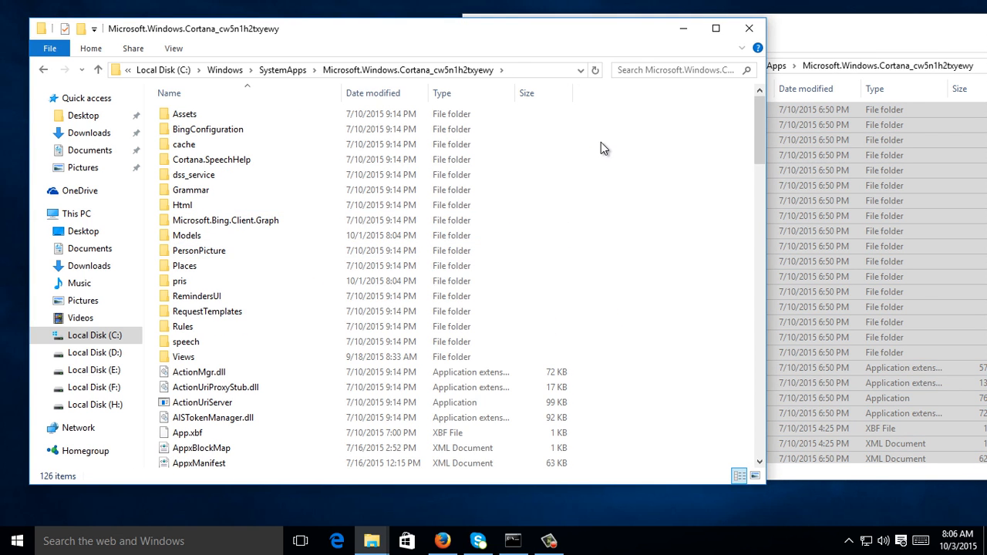
Paste the copied Cortana files into the C:\Windows\SystemApps Cortana folder
{"action": "right_click", "coordinate": [605, 148]}
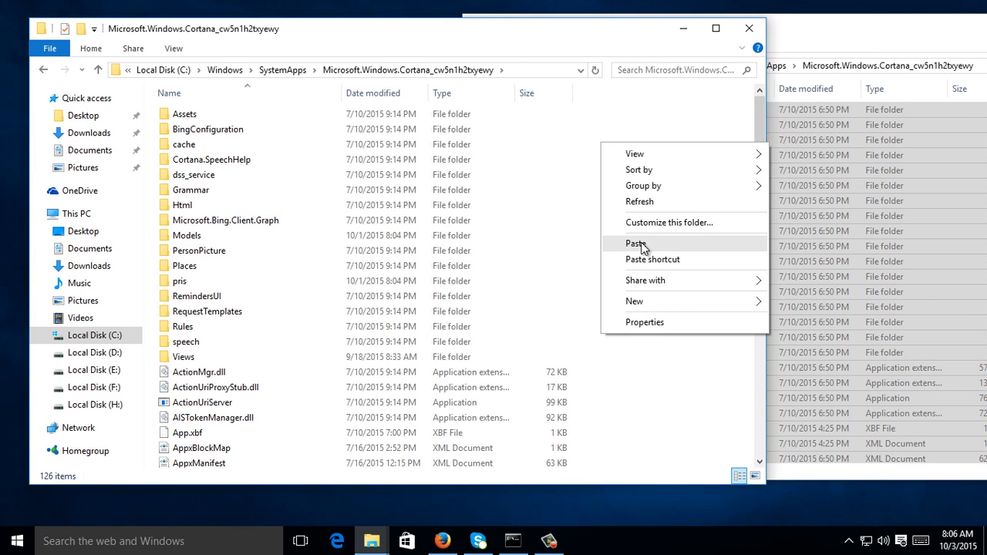
{"action": "left_click", "coordinate": [635, 244]}
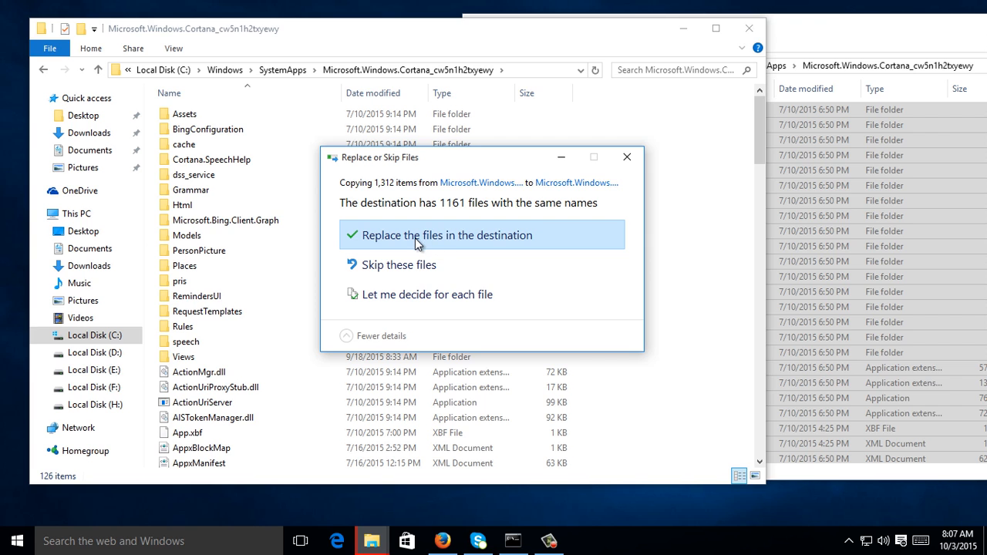
Replace the same-named files with admin rights, skip all denied items, and close the extracted folder window
{"action": "left_click", "coordinate": [448, 235]}
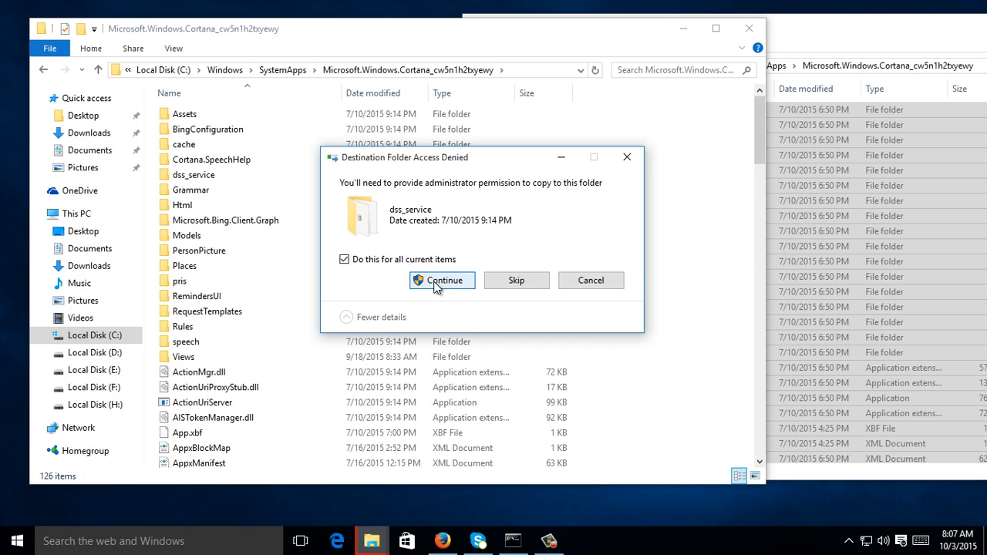
{"action": "left_click", "coordinate": [442, 281]}
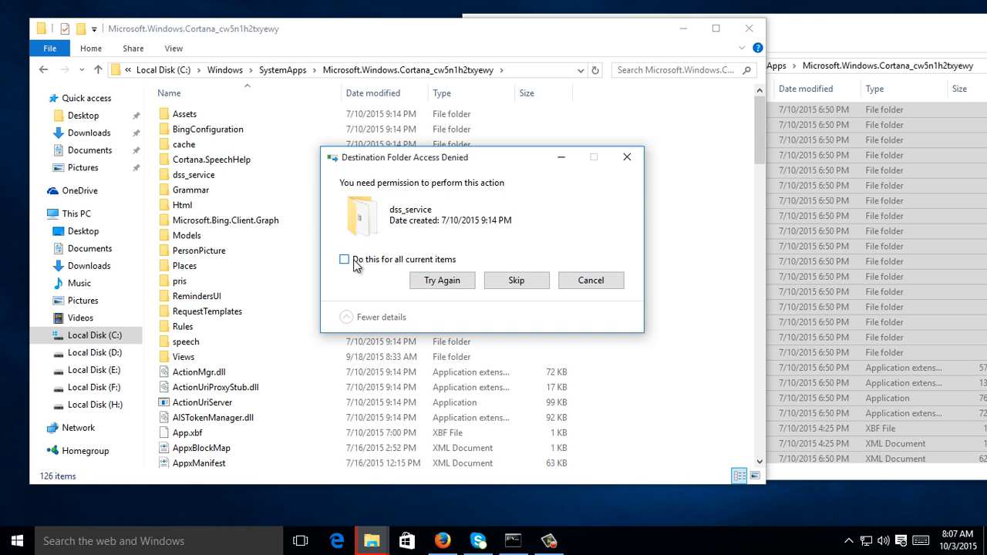
{"action": "left_click", "coordinate": [344, 259]}
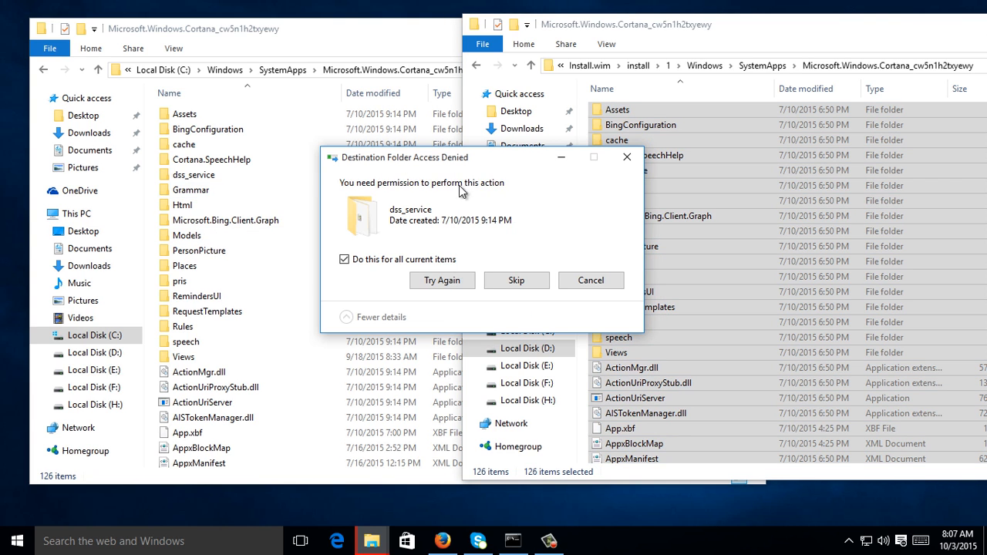
{"action": "mouse_move", "coordinate": [497, 260]}
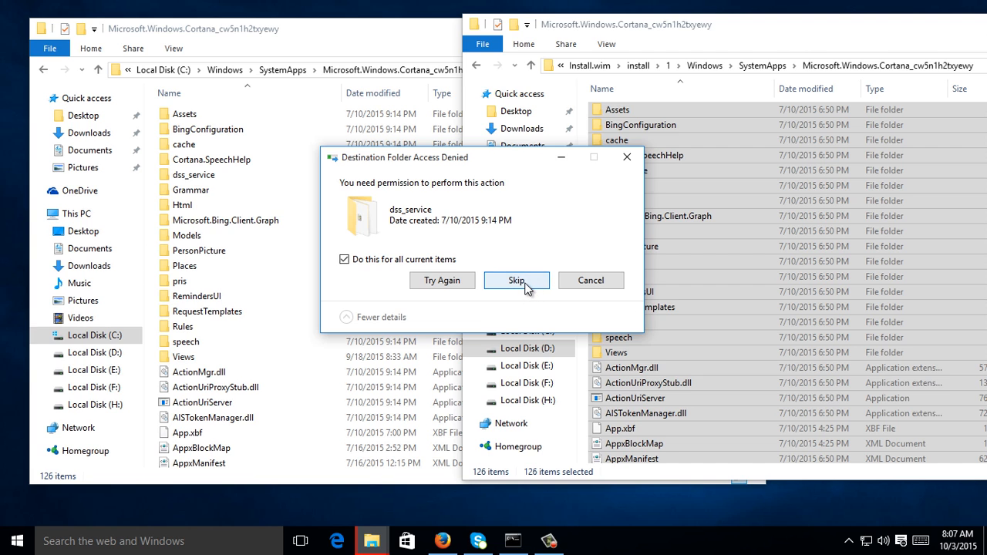
{"action": "left_click", "coordinate": [515, 280]}
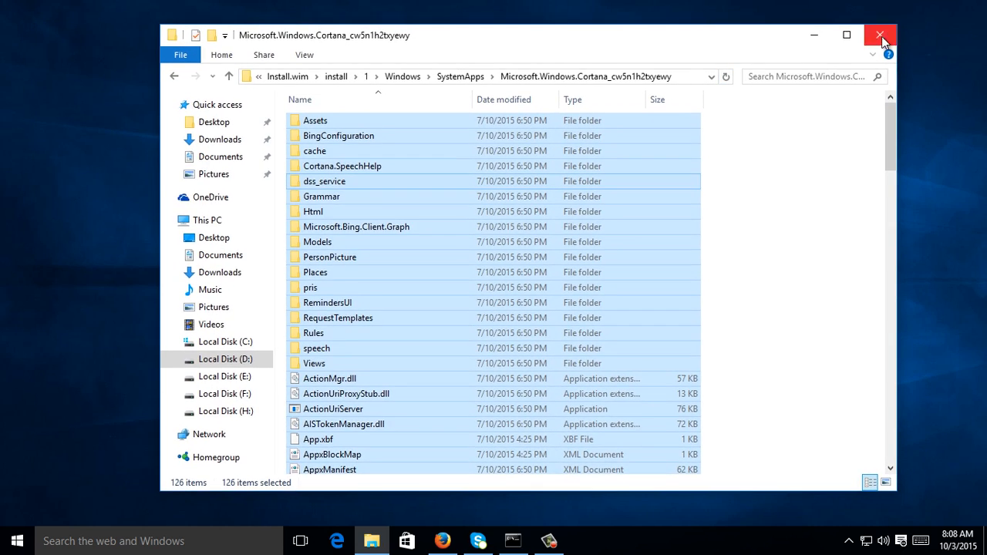
{"action": "left_click", "coordinate": [881, 36]}
{"action": "type", "text": "r"}
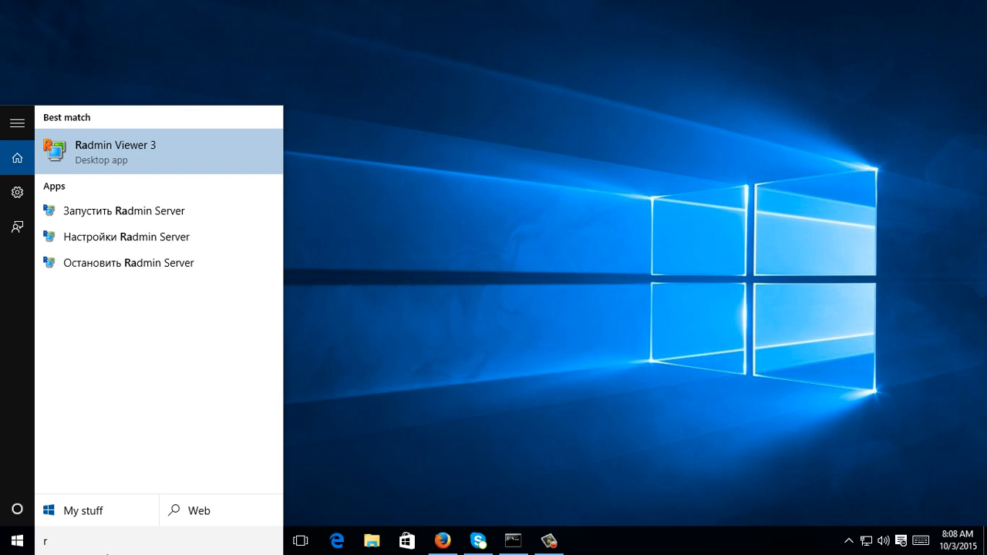
Search 'ord' from the taskbar to see Cortana's sign-in prompt, then dismiss it to the desktop
{"action": "type", "text": "ord"}
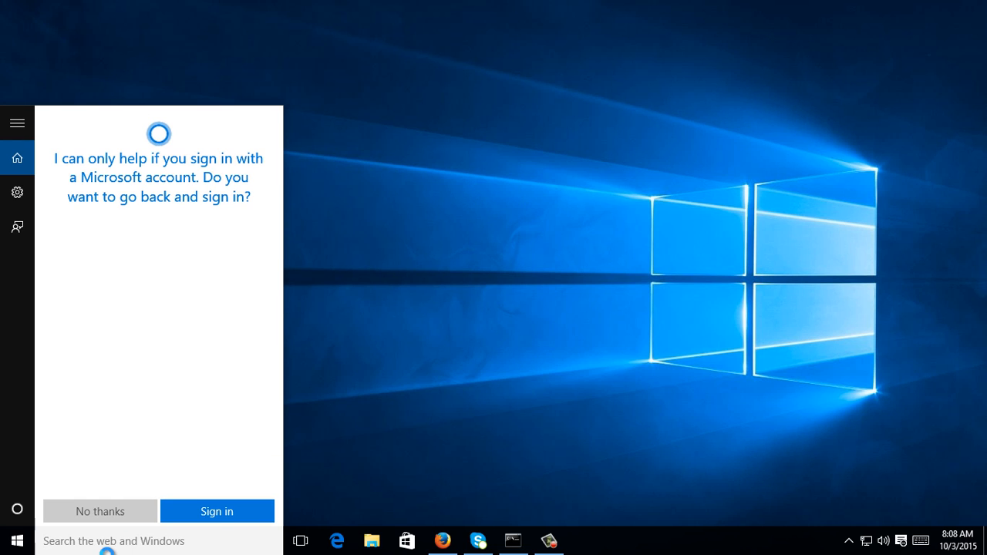
{"action": "mouse_move", "coordinate": [415, 243]}
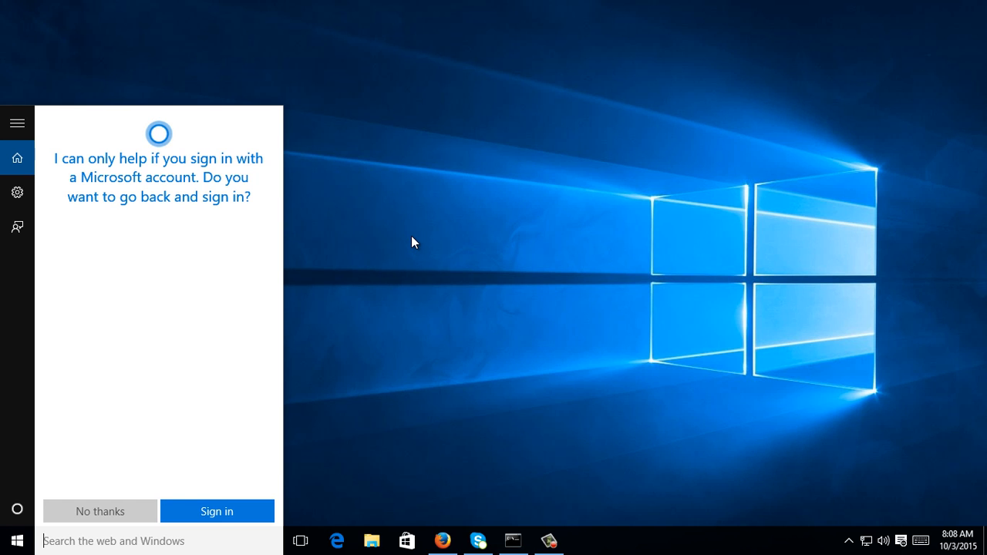
{"action": "mouse_move", "coordinate": [413, 361]}
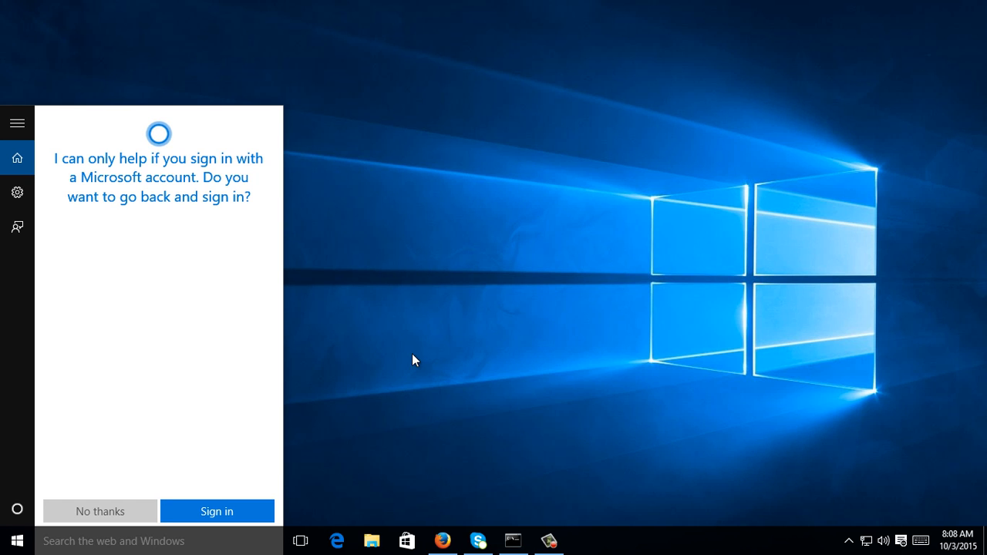
{"action": "left_click", "coordinate": [98, 512]}
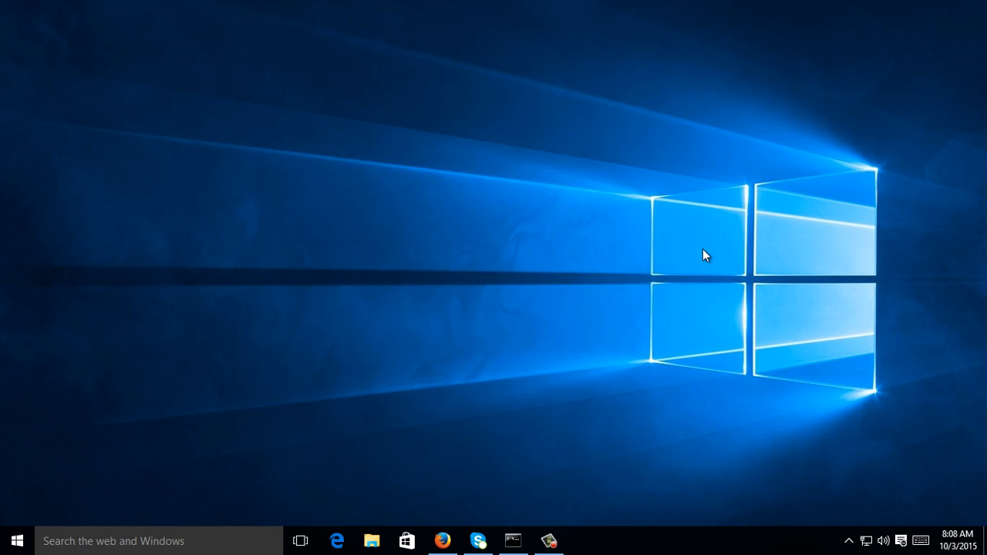
{"action": "mouse_move", "coordinate": [509, 331]}
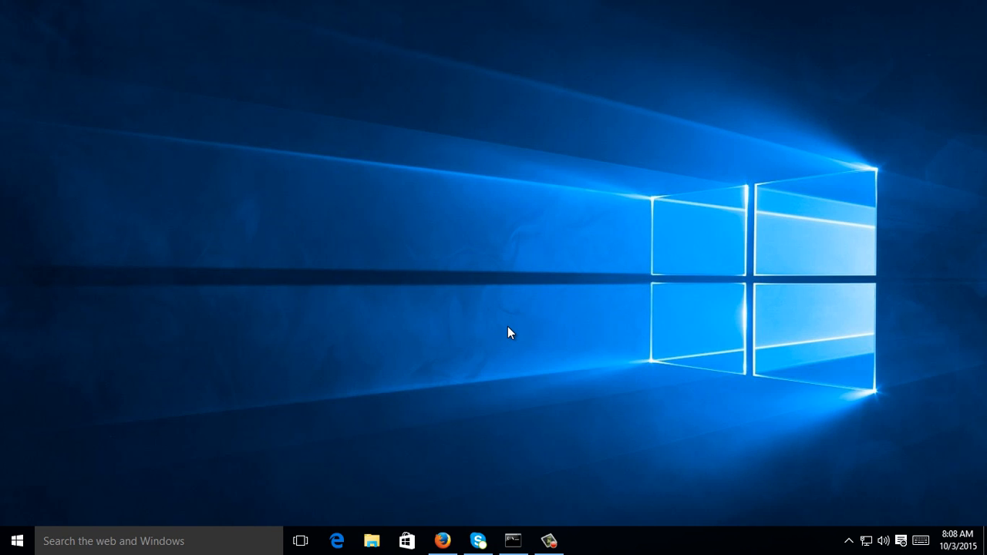